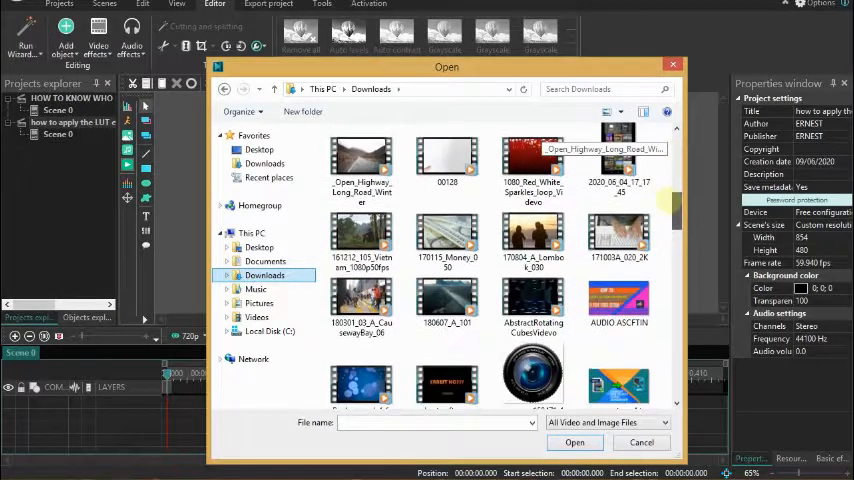
# Import the road-with-red-car video from Downloads and confirm its position at the timeline start.
pyautogui.scroll(-3)
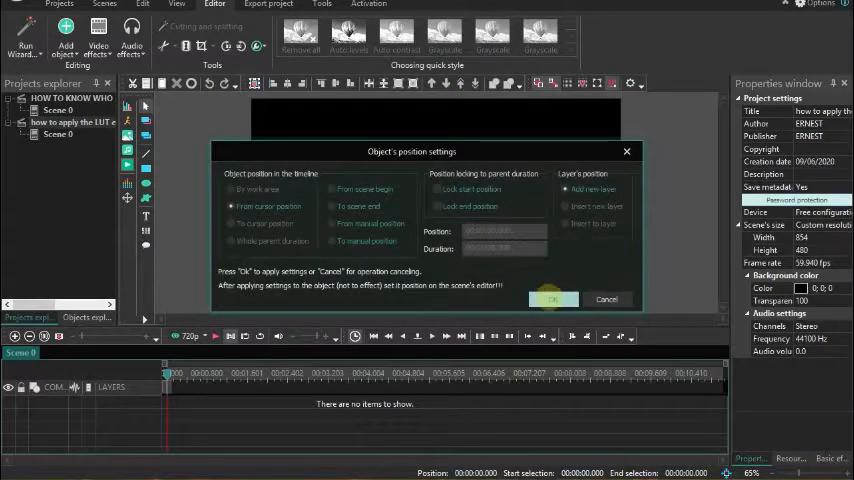
pyautogui.click(552, 299)
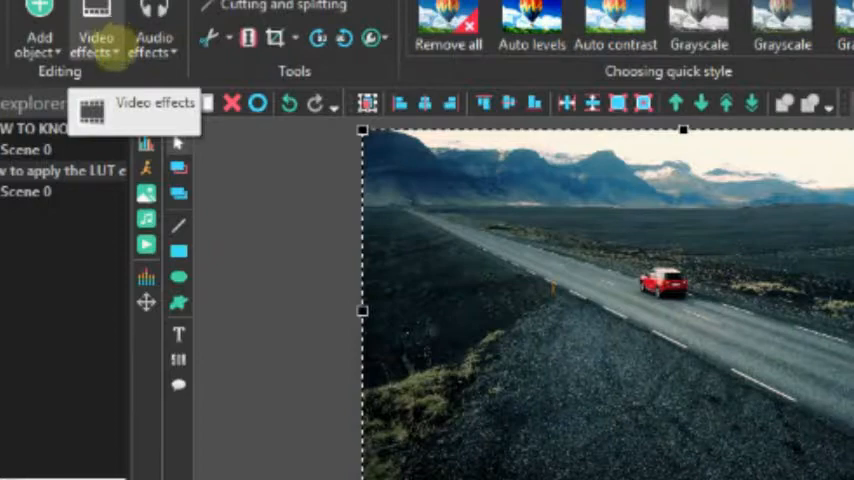
# Add an Adjustments > LUT effect spanning the whole road video, with its end locked.
pyautogui.click(96, 25)
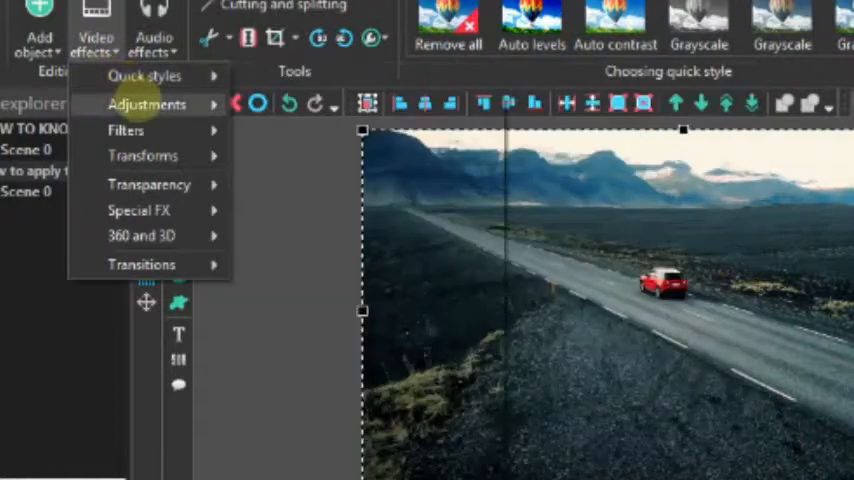
pyautogui.click(147, 104)
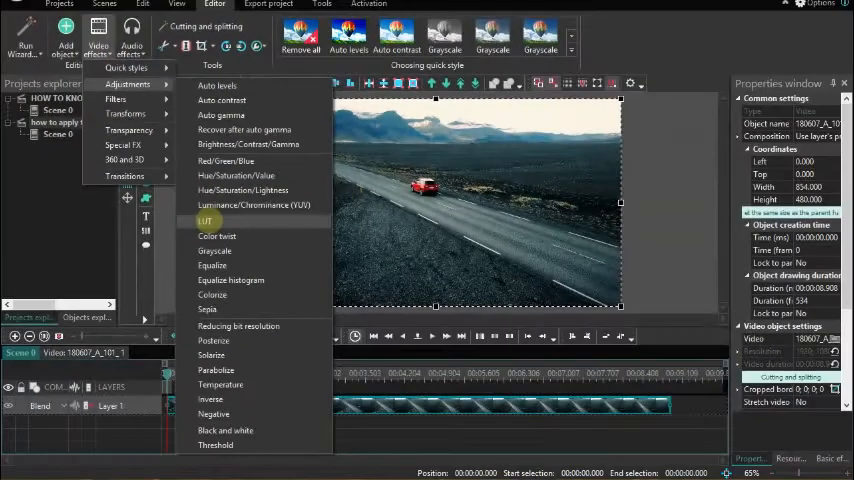
pyautogui.click(205, 221)
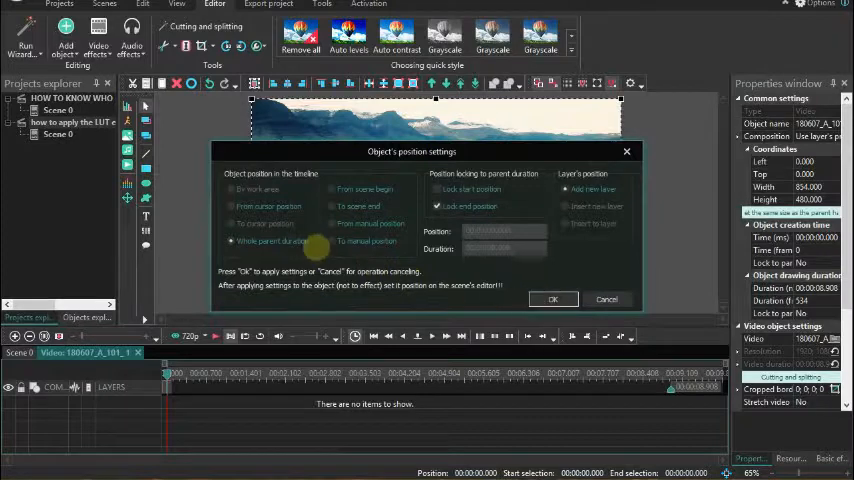
pyautogui.click(437, 206)
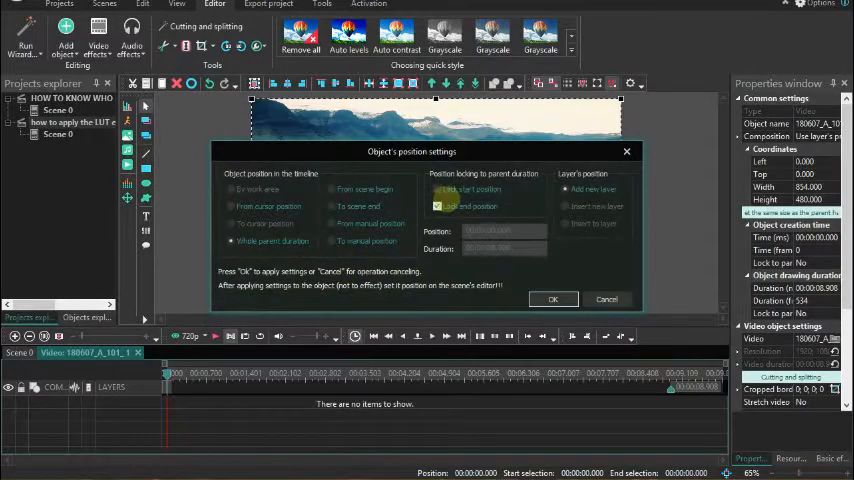
pyautogui.click(553, 299)
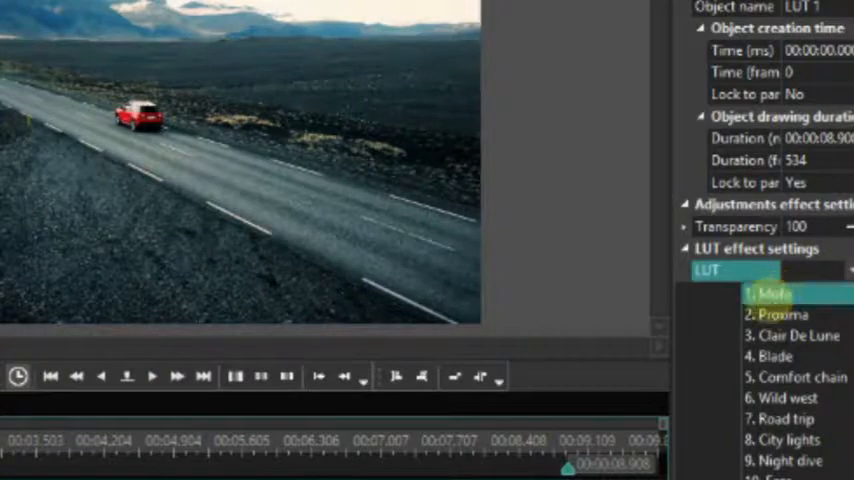
# Try the Mofo, Proxima and Clair De Lune LUT presets on the road video.
pyautogui.click(775, 293)
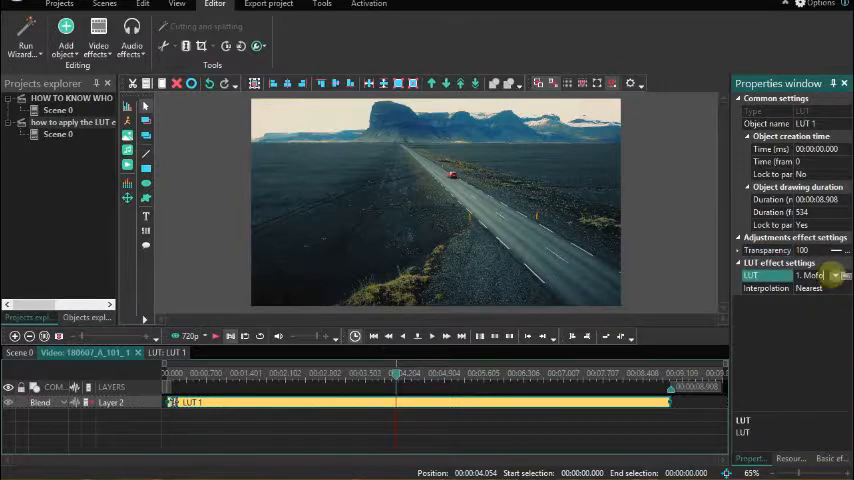
pyautogui.click(835, 276)
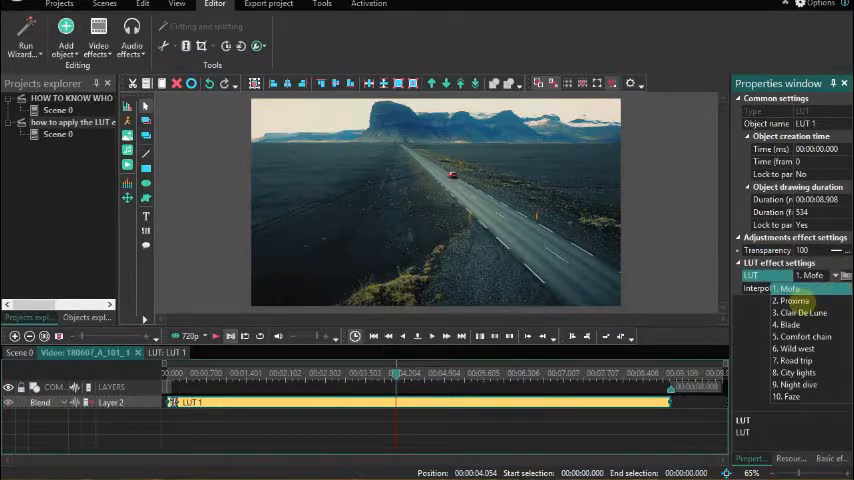
pyautogui.click(791, 301)
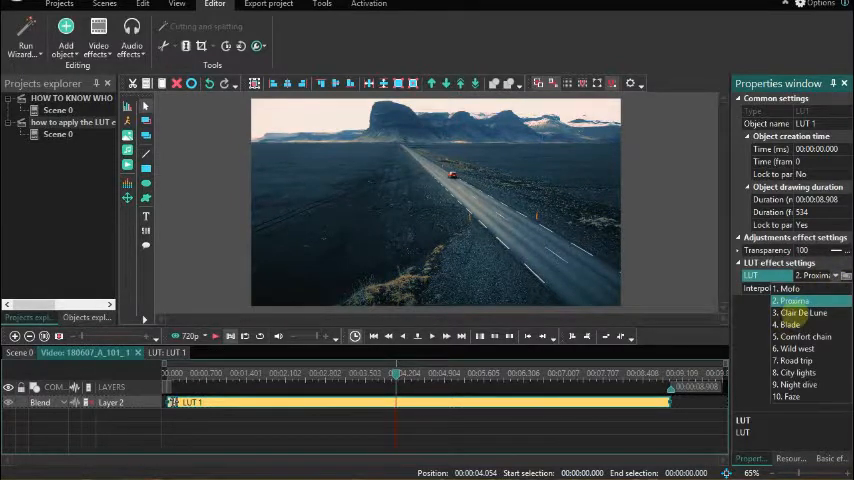
pyautogui.click(803, 313)
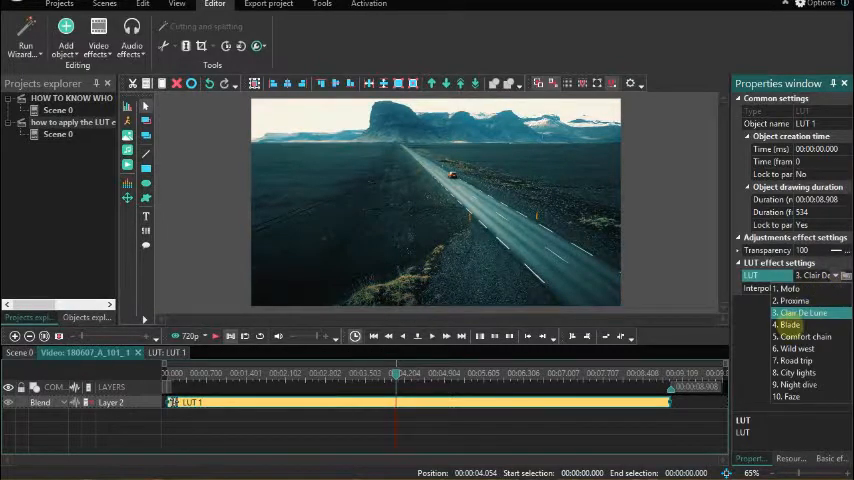
# Switch the LUT preset through Blade and City lights, settling on Night dive.
pyautogui.click(791, 324)
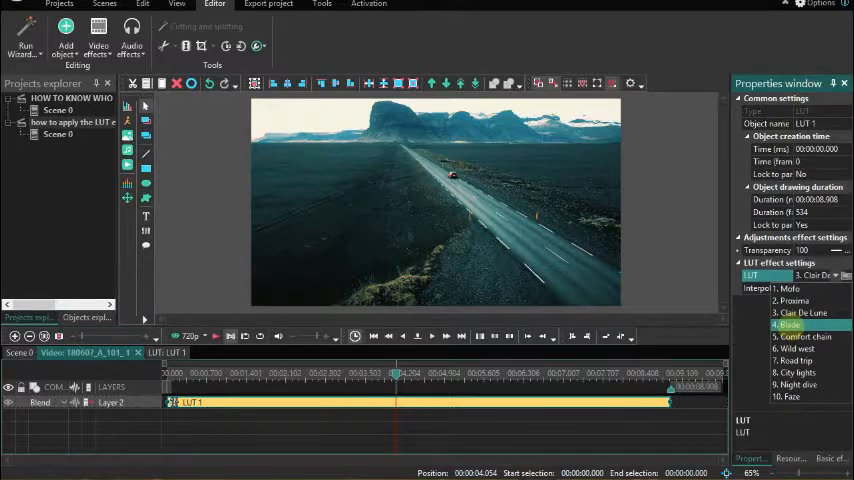
pyautogui.click(810, 325)
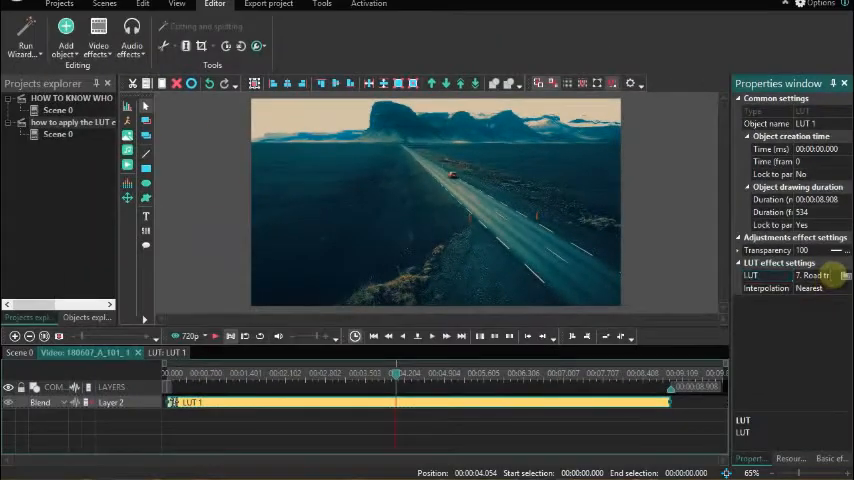
pyautogui.click(843, 275)
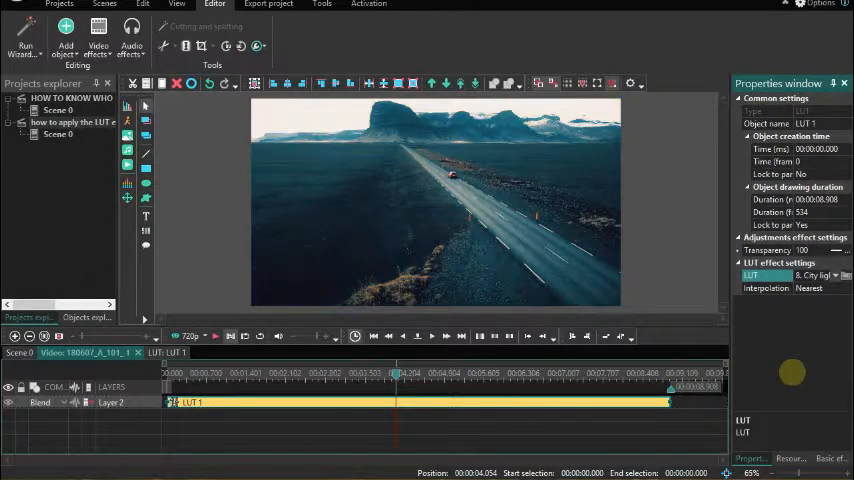
pyautogui.click(835, 275)
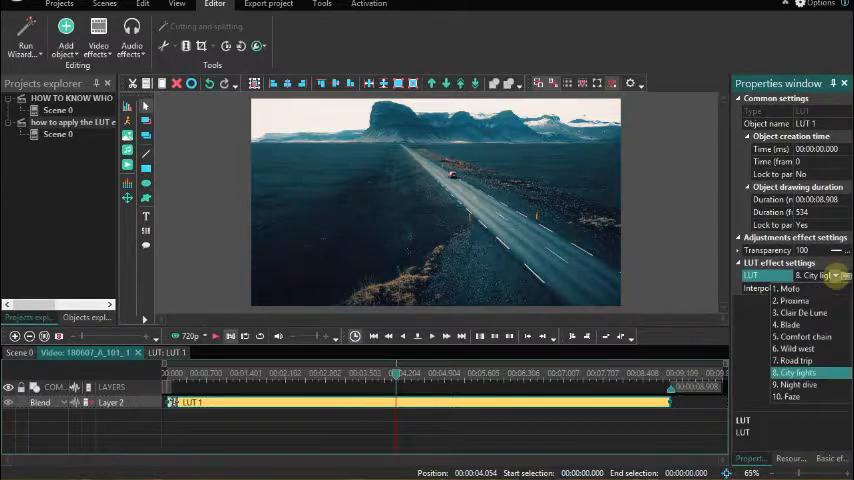
pyautogui.click(797, 384)
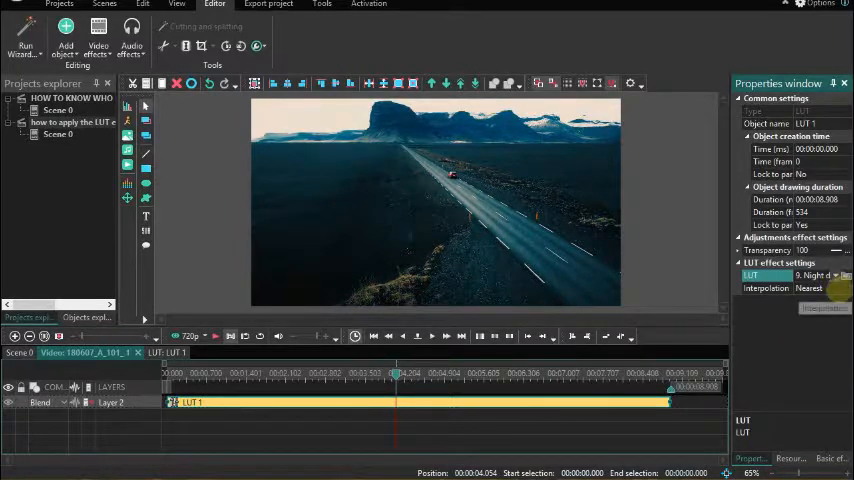
pyautogui.click(765, 288)
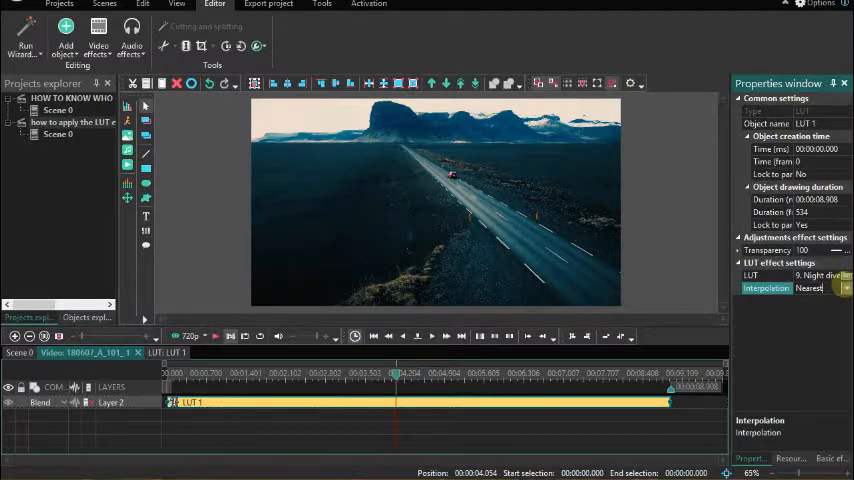
# Set the LUT effect's interpolation method to Trilinear.
pyautogui.click(843, 288)
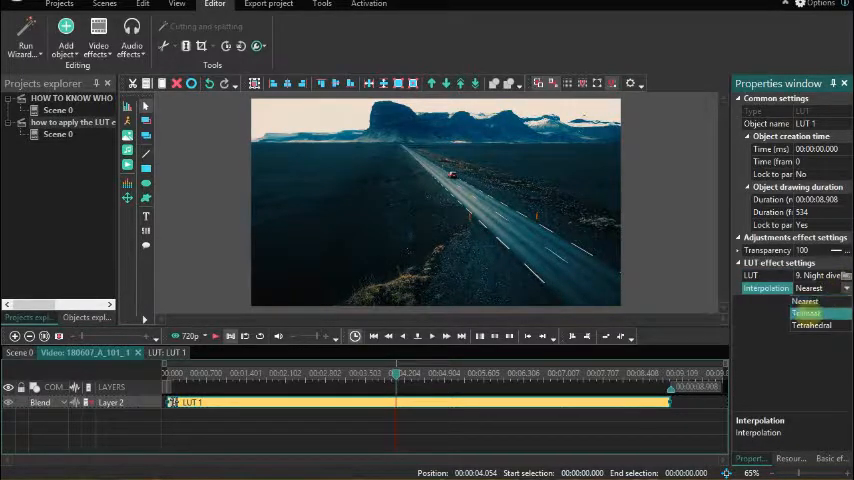
pyautogui.click(806, 314)
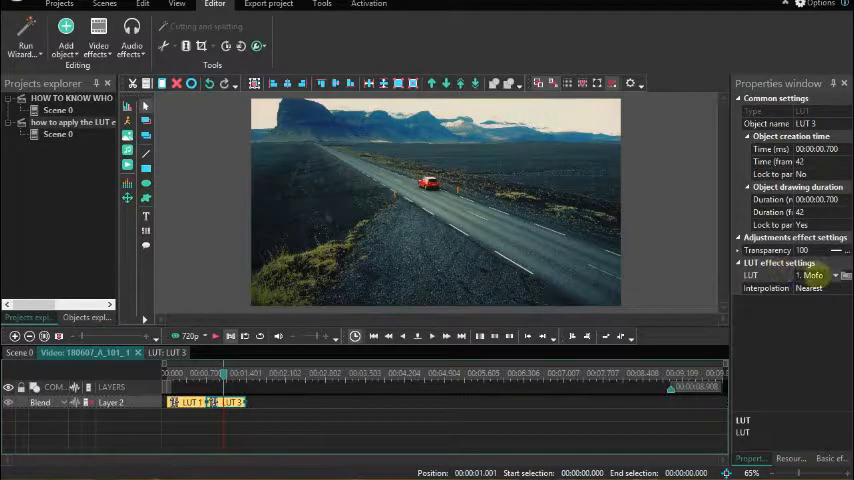
# Give the newer short LUT clip (LUT 4) the Clair De Lune preset.
pyautogui.click(840, 275)
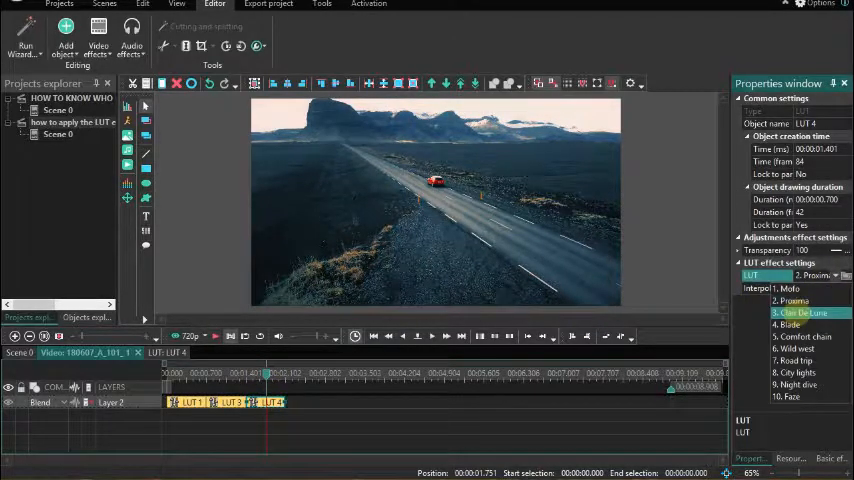
pyautogui.click(802, 312)
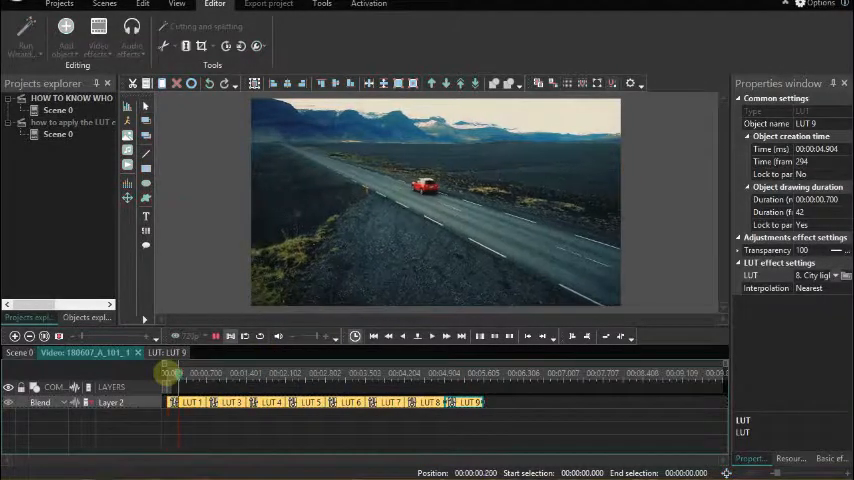
# Start playback from the beginning to watch the chained LUT effects on the road clip.
pyautogui.click(280, 372)
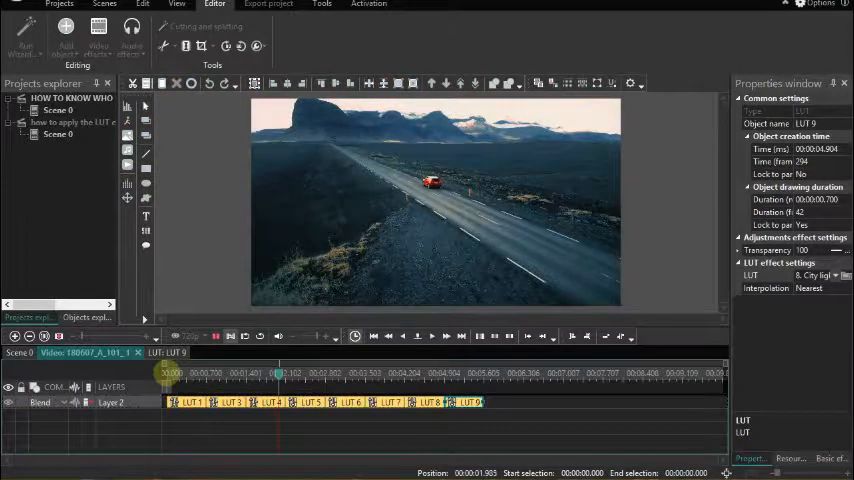